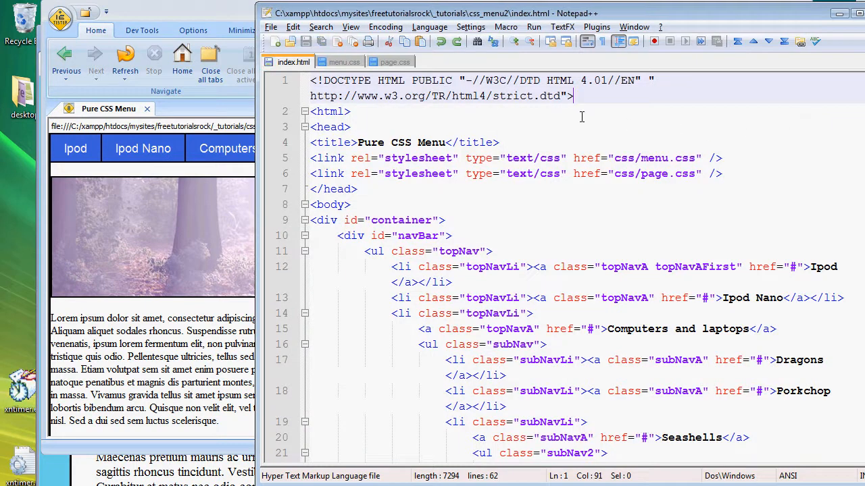
Bring the IETester window to the front over Notepad++
left_click(124, 57)
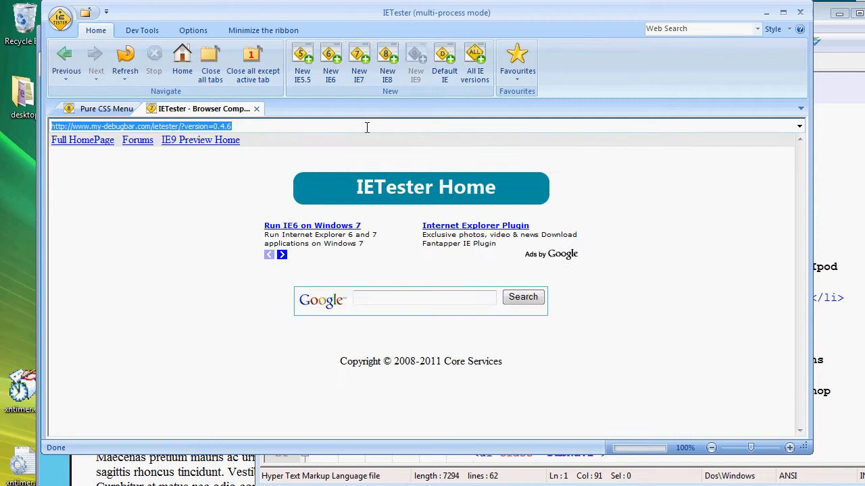
Focus the address bar to enter the local index.html file URL
left_click(105, 108)
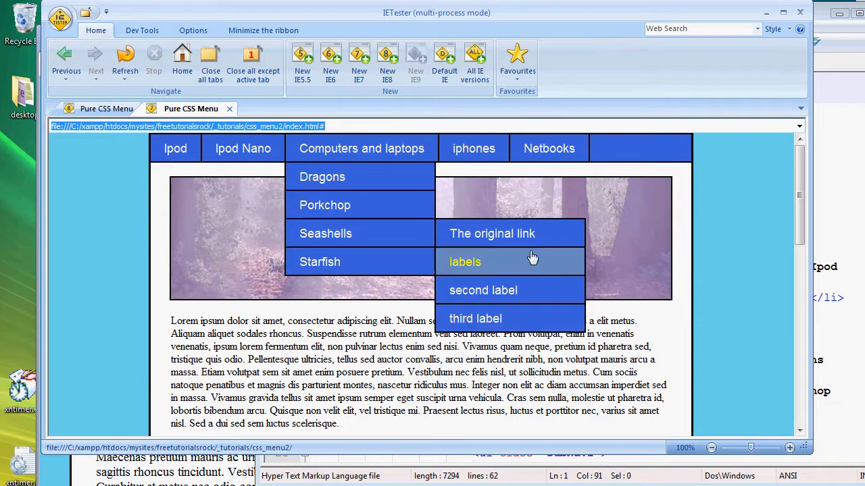
mouse_move(473, 148)
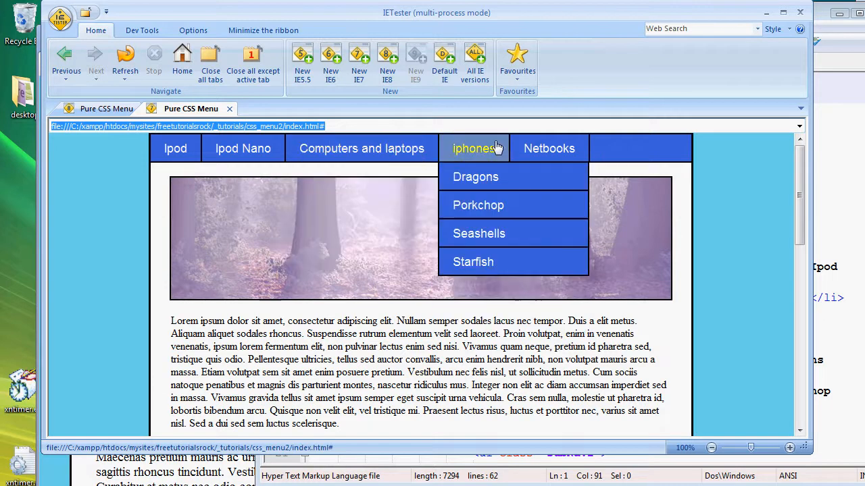
mouse_move(386, 345)
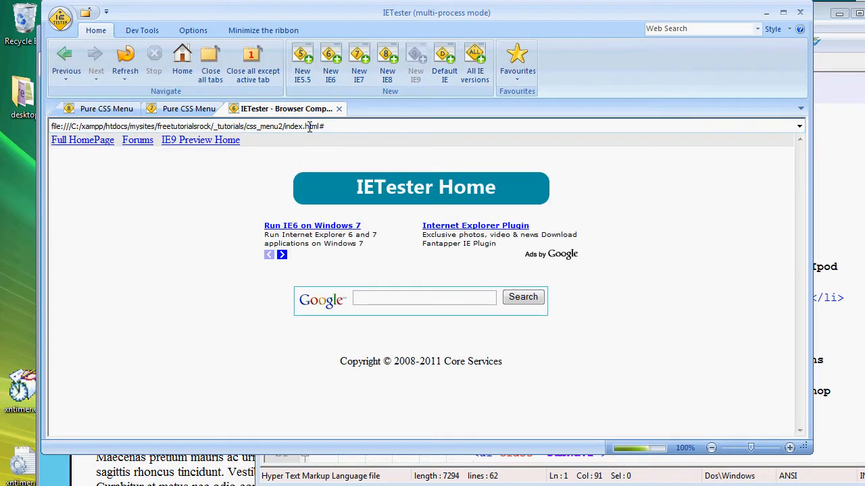
Load index.html in the third IE6 tab and see the dropdowns fail to open
left_click(273, 109)
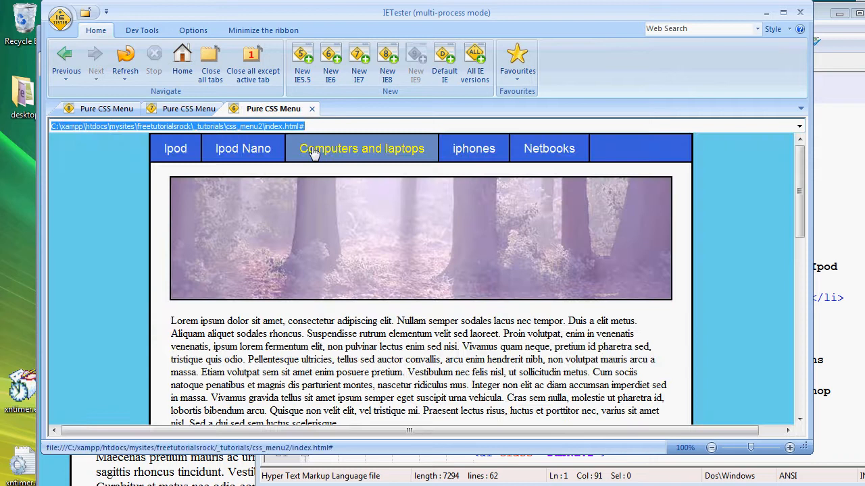
mouse_move(410, 160)
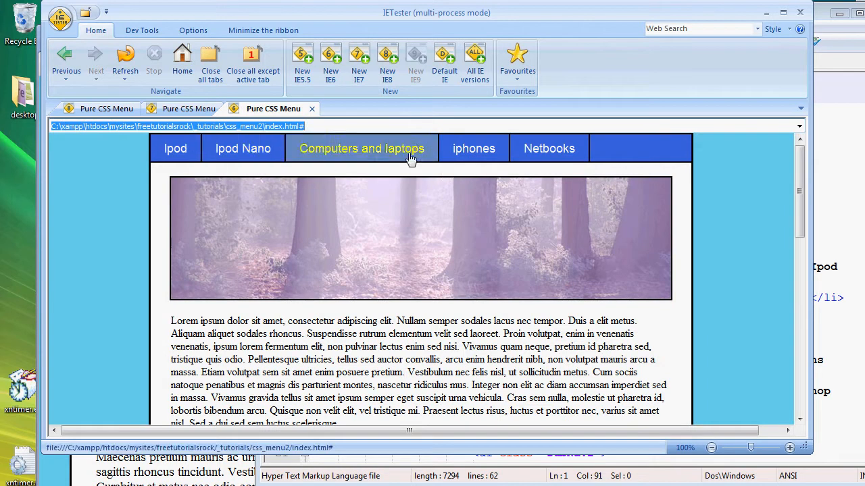
mouse_move(321, 157)
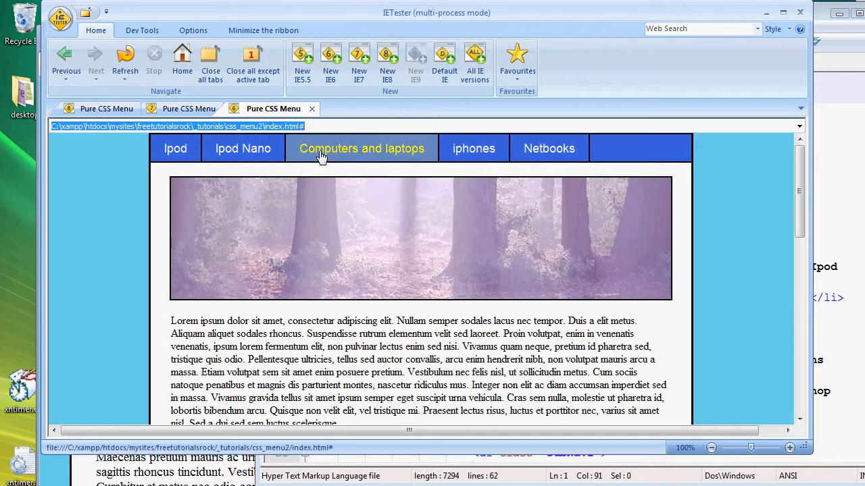
mouse_move(548, 149)
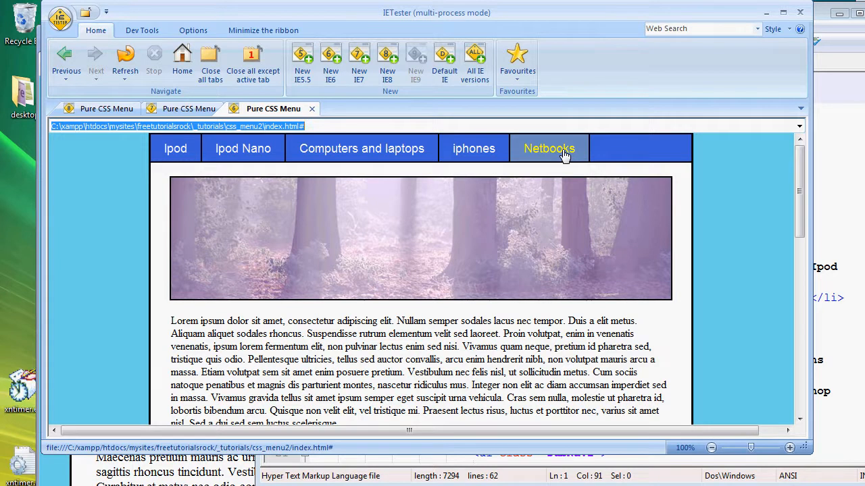
mouse_move(362, 147)
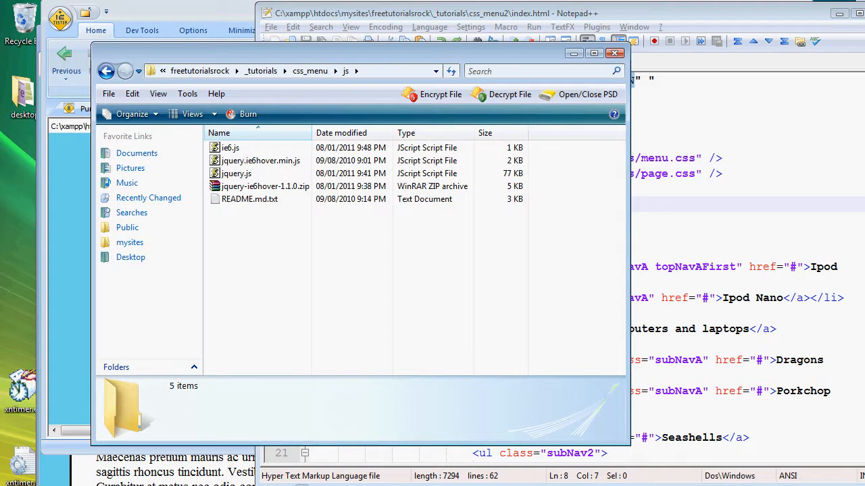
Select ie6.js, jquery.ie6hover.min.js and jquery.js in css_menu\js for copying
left_click(230, 147)
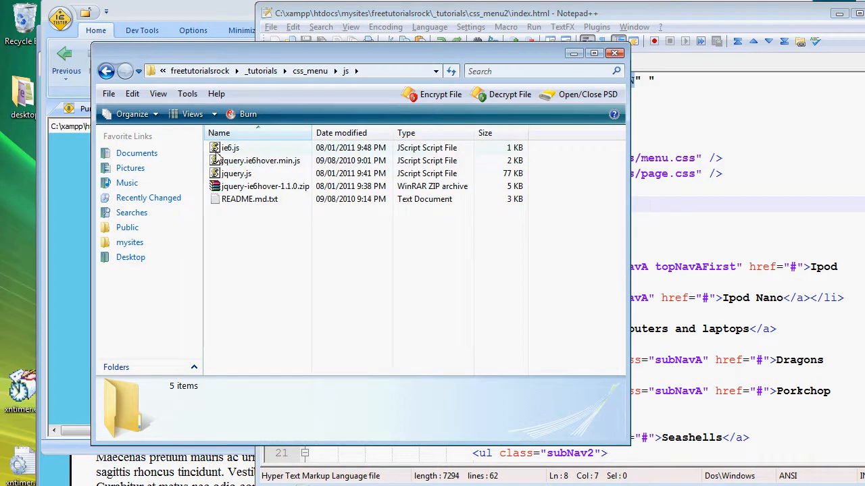
mouse_move(235, 173)
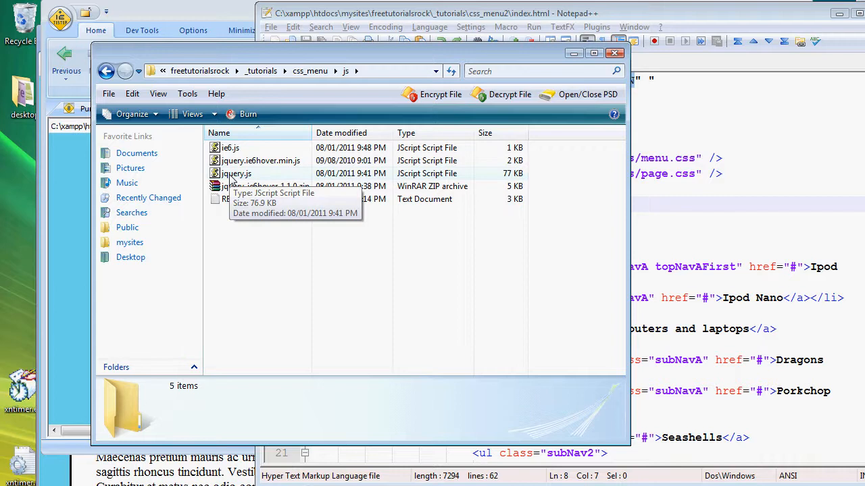
mouse_move(241, 173)
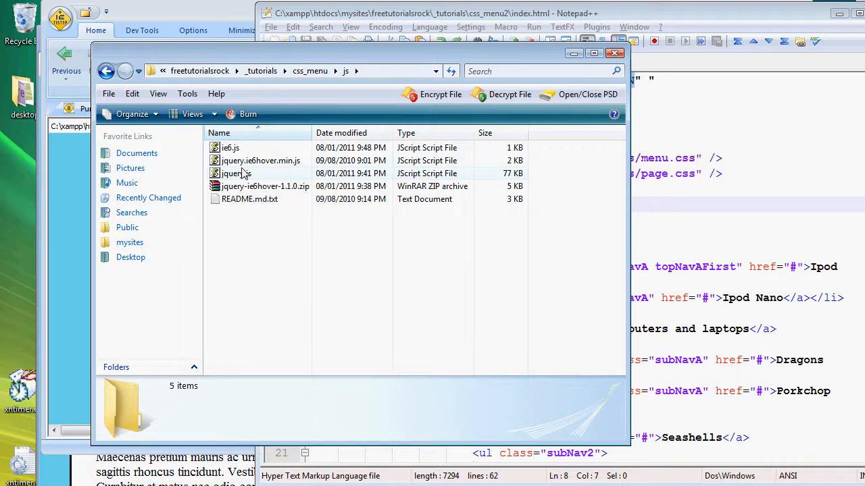
mouse_move(232, 173)
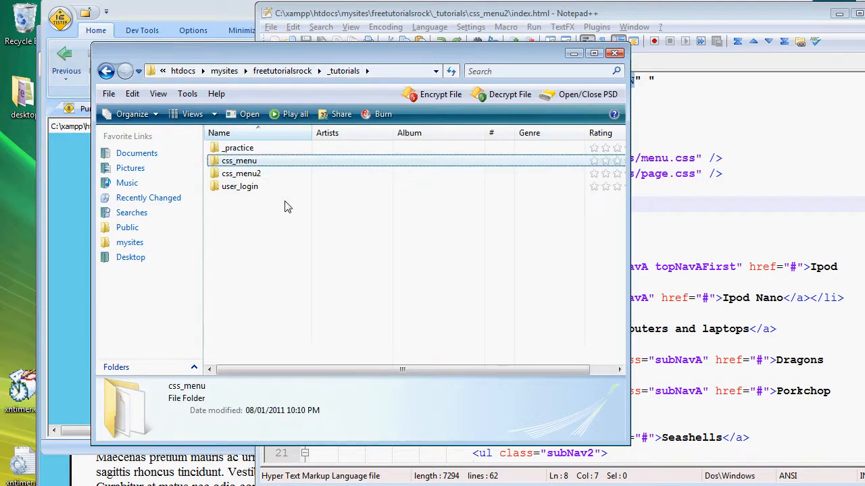
Create a javascript folder inside css_menu2 and paste the three script files into it
double_click(240, 173)
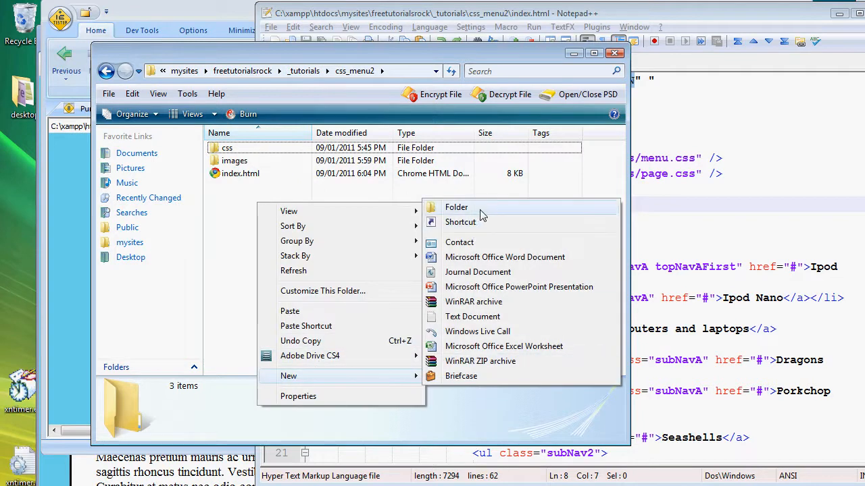
left_click(456, 208)
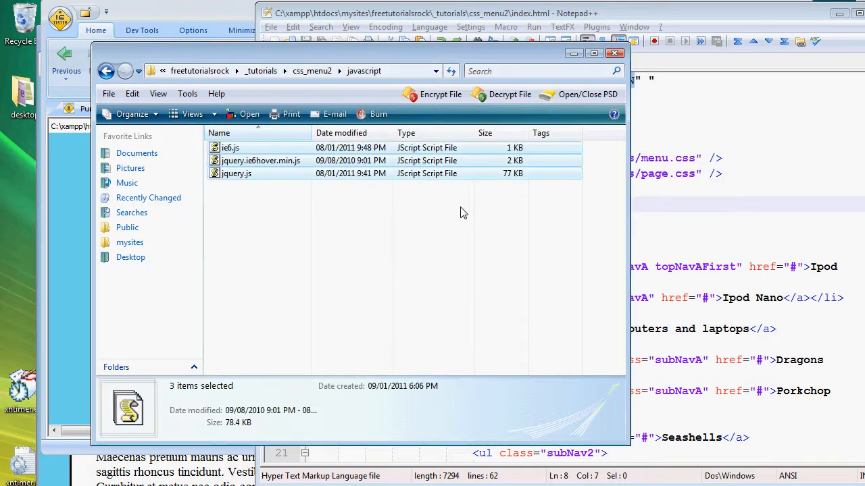
left_click(246, 263)
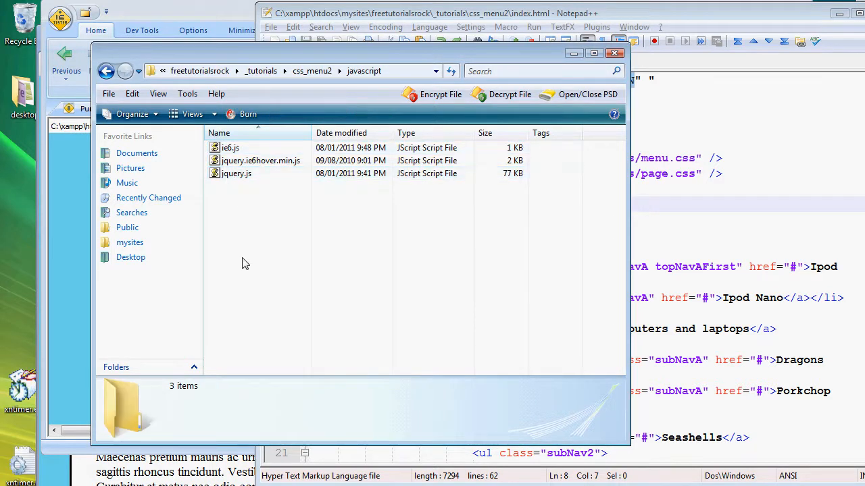
left_click(260, 160)
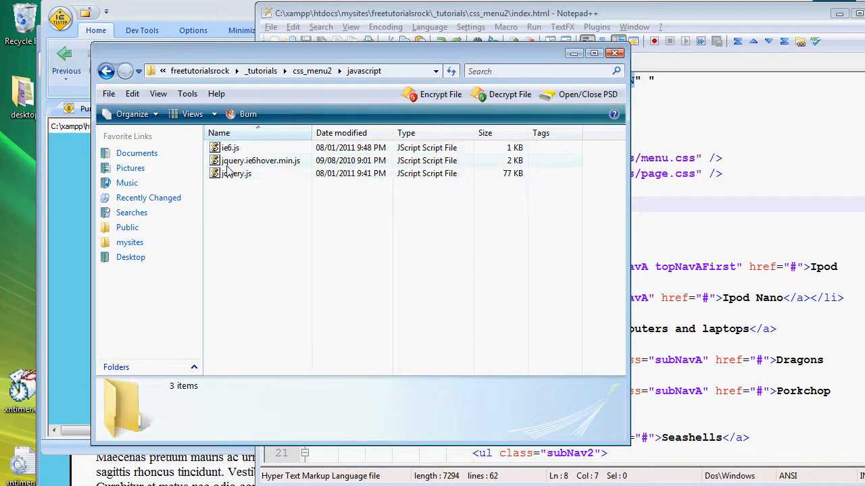
Check the details of jquery.js, jquery.ie6hover.min.js and ie6.js in the new folder
left_click(236, 173)
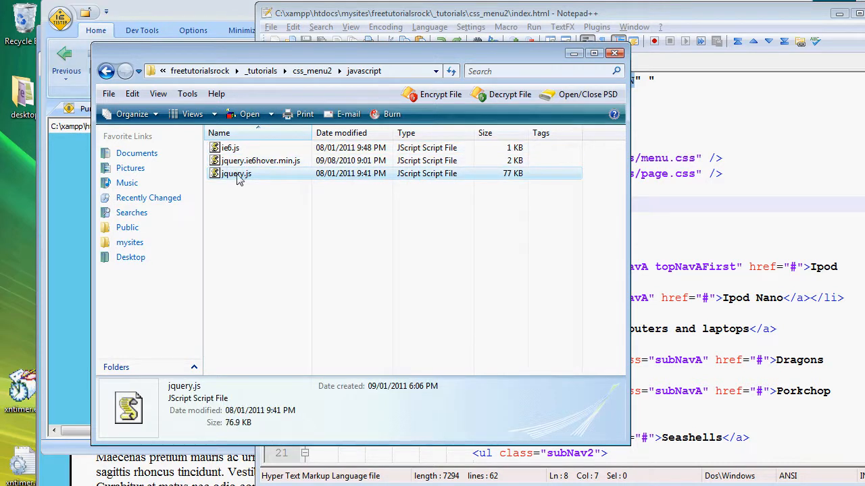
left_click(259, 160)
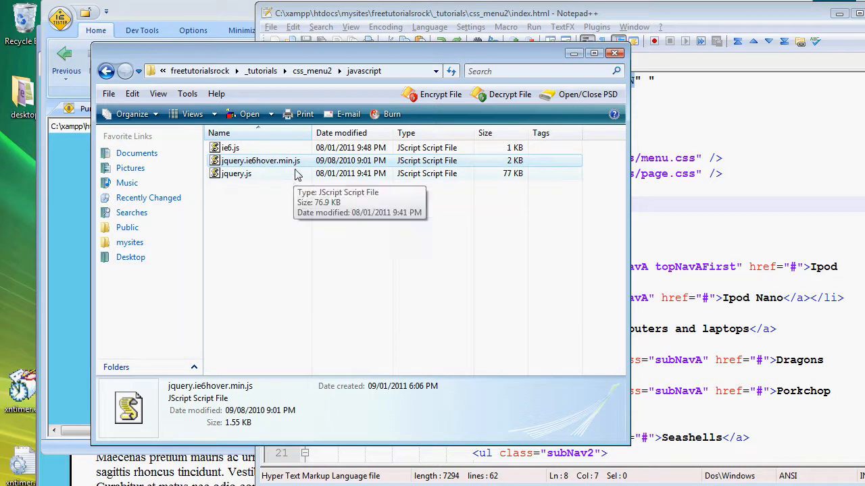
left_click(230, 148)
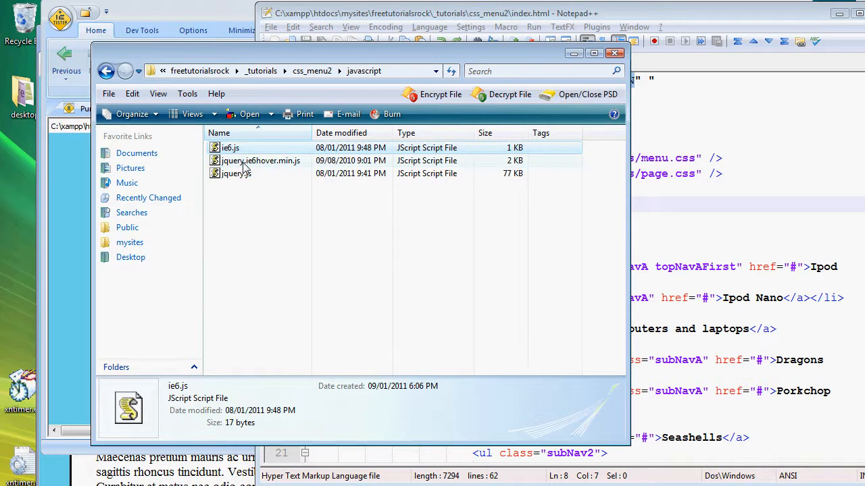
left_click(260, 160)
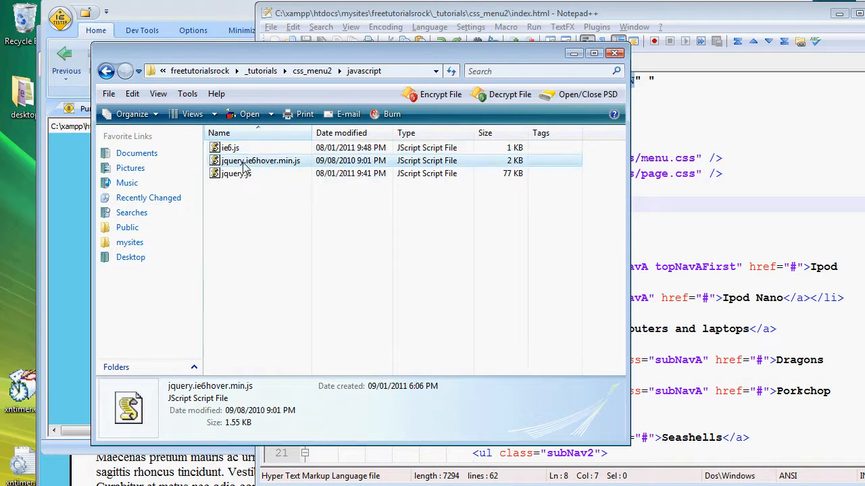
mouse_move(246, 169)
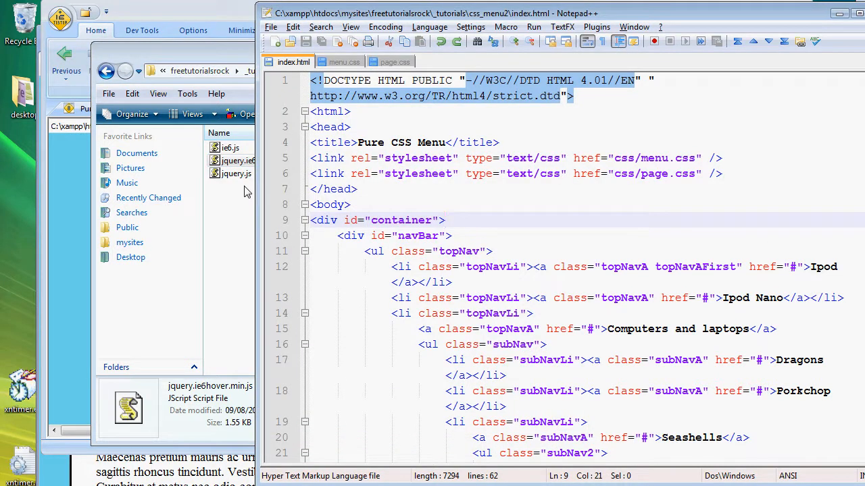
mouse_move(226, 213)
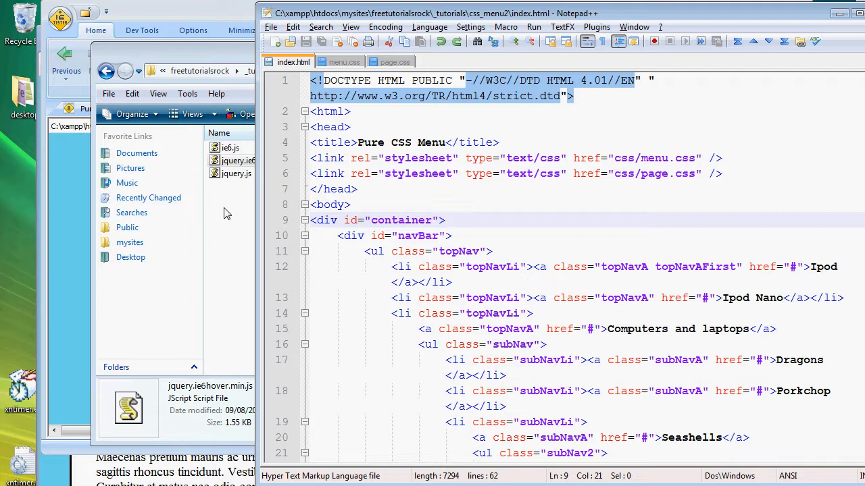
Start a new line in the head below the page.css stylesheet link
left_click(444, 219)
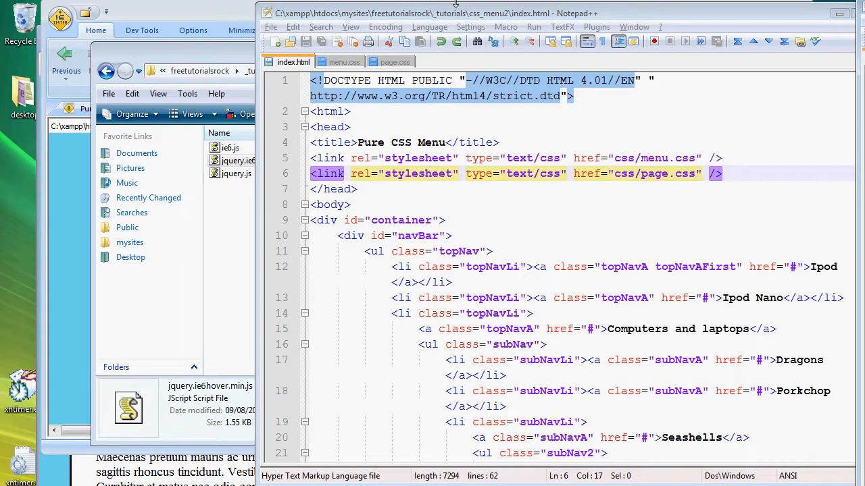
left_click(721, 158)
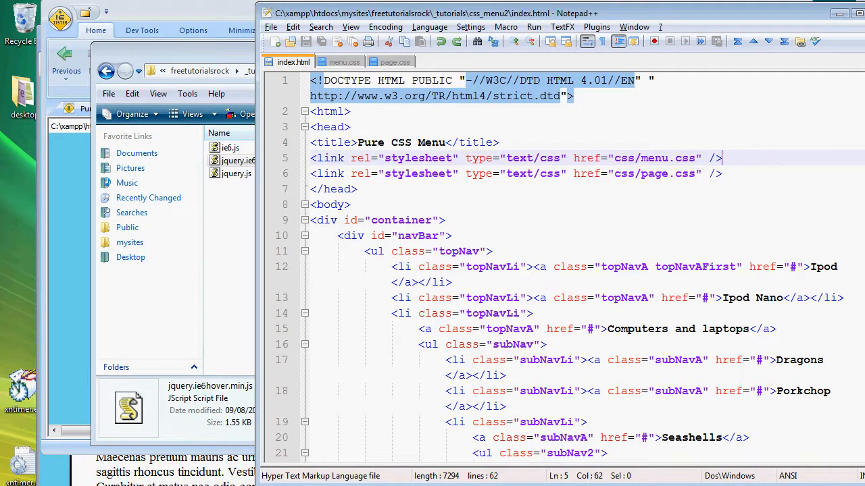
left_click(762, 173)
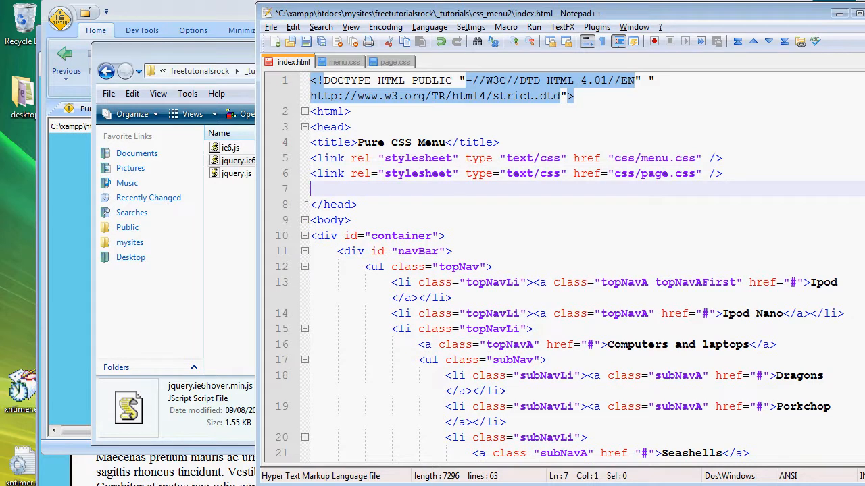
Write <script src="javascript/jQuery.js" type="text/javascript"></script>
type("<scri")
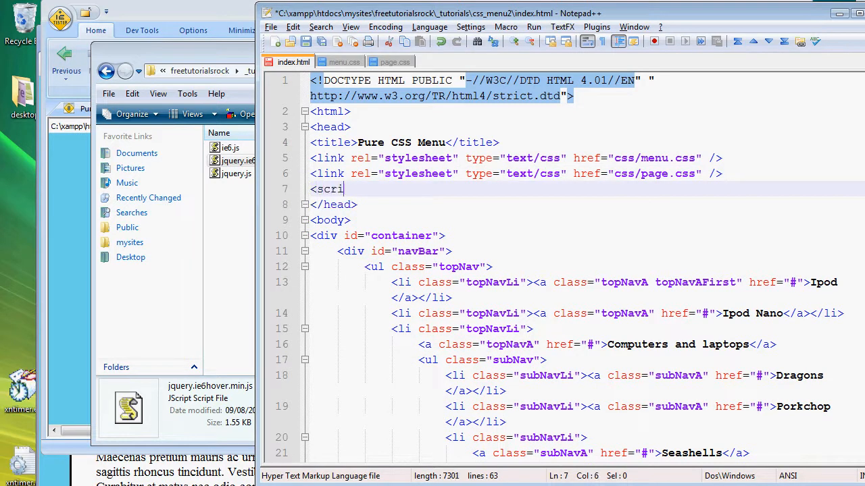
type("pt src=")
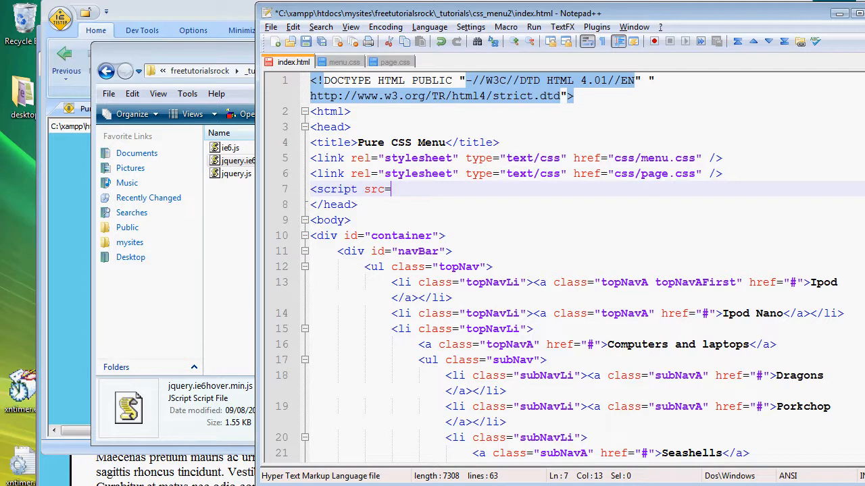
type("\"\"")
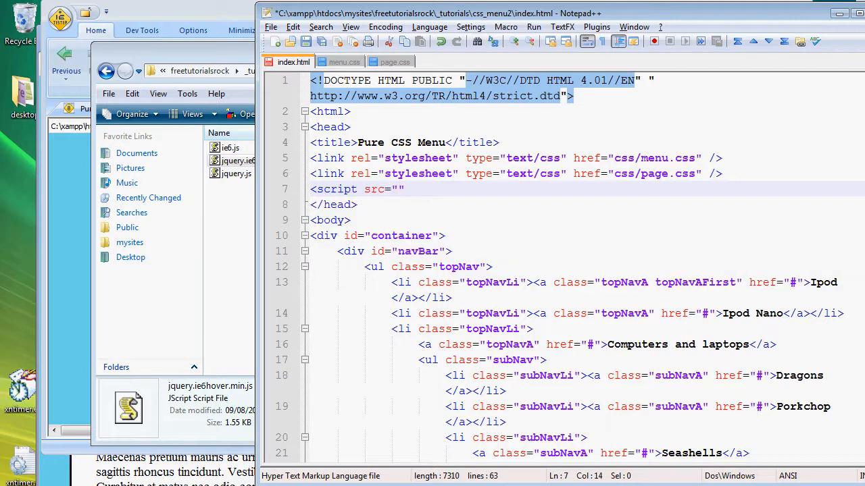
type("javascript/j")
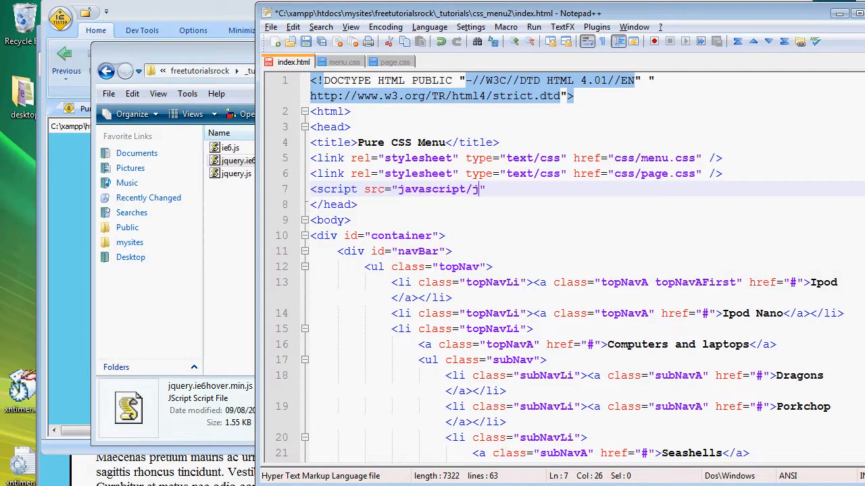
type("Query.js")
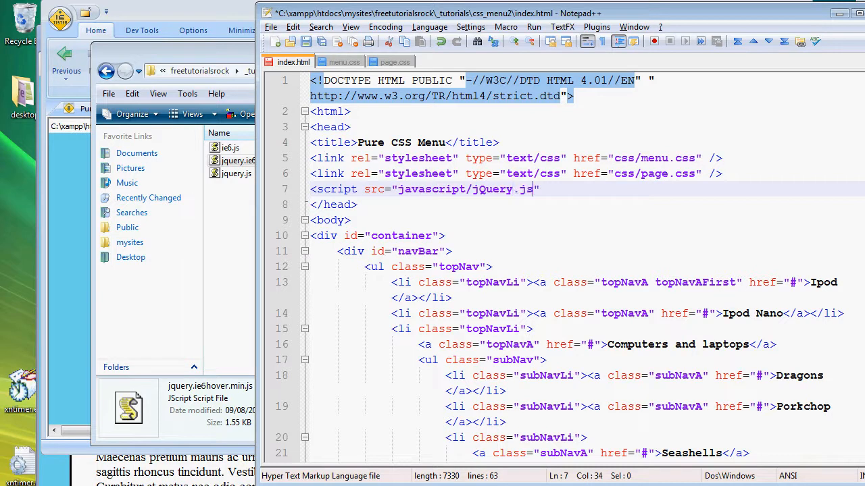
type("t")
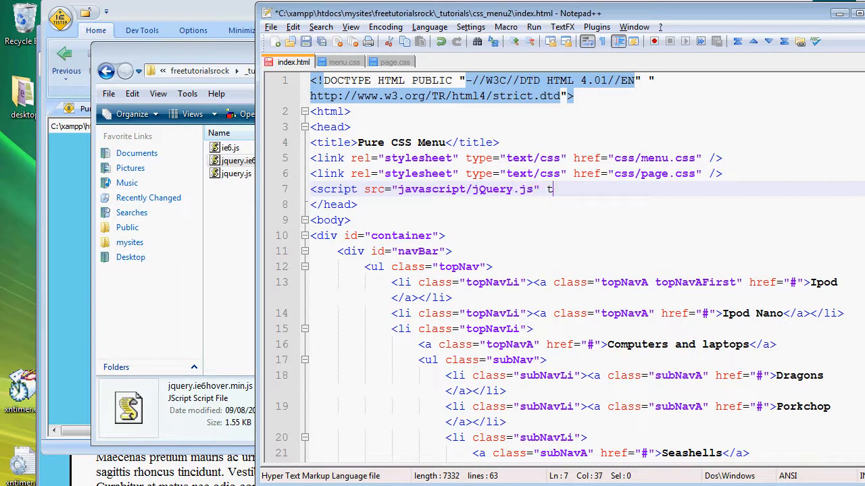
type("type=\"text/javasc")
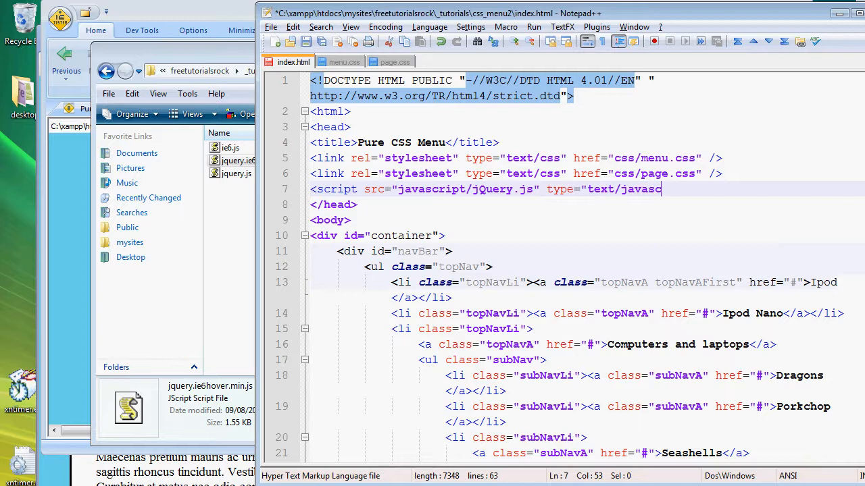
type("ript\"")
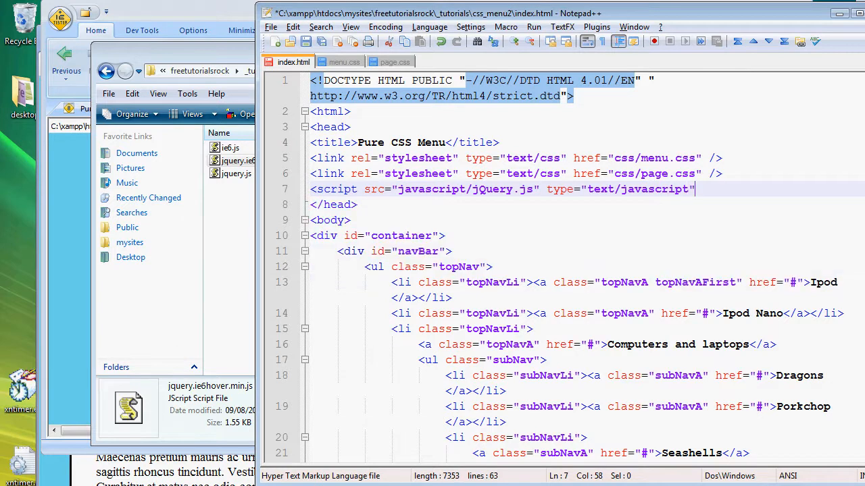
type("></script>")
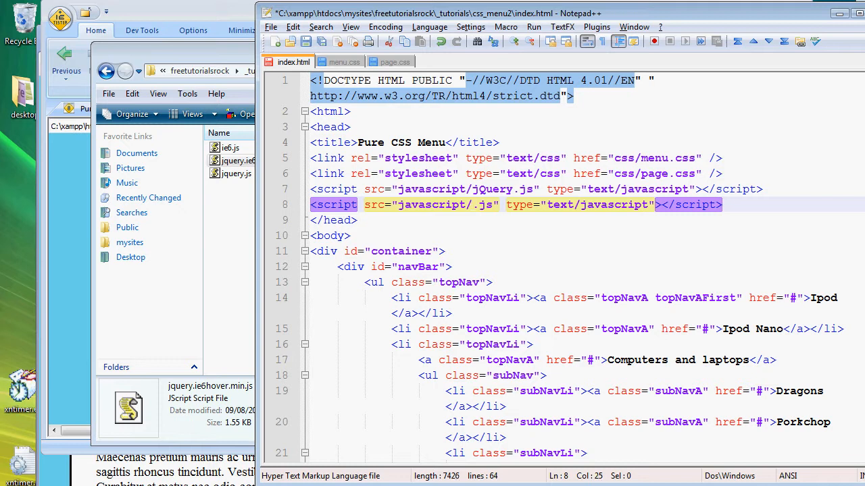
Point the pasted script tag's src at the jquery IE6 hover plugin file
type("jquery")
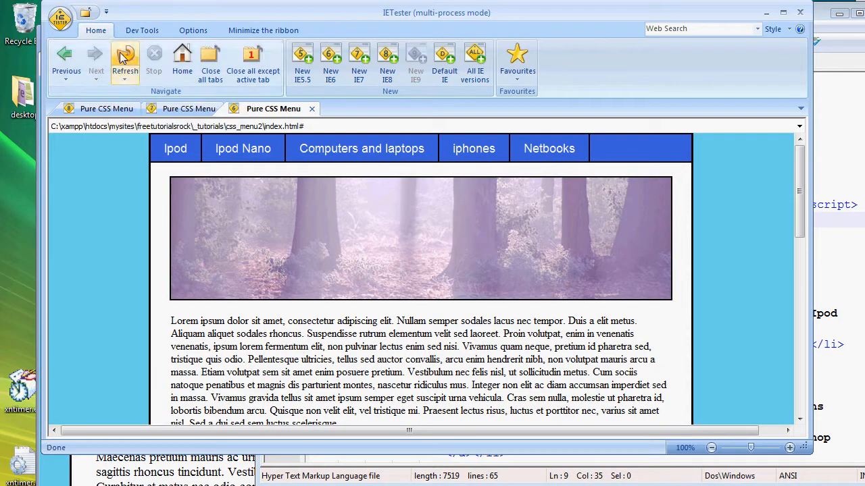
mouse_move(362, 147)
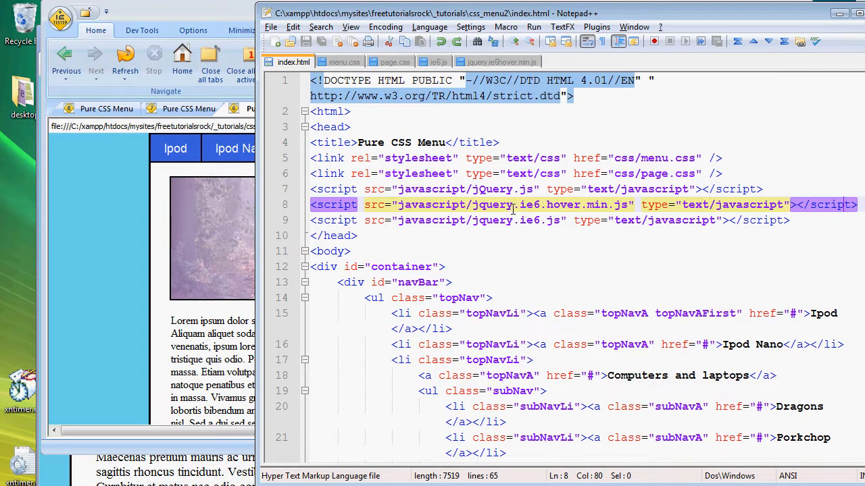
Correct the paths to javascript/ie6.js and javascript/jquery.ie6hover.min.js, then return to IETester
left_click(516, 206)
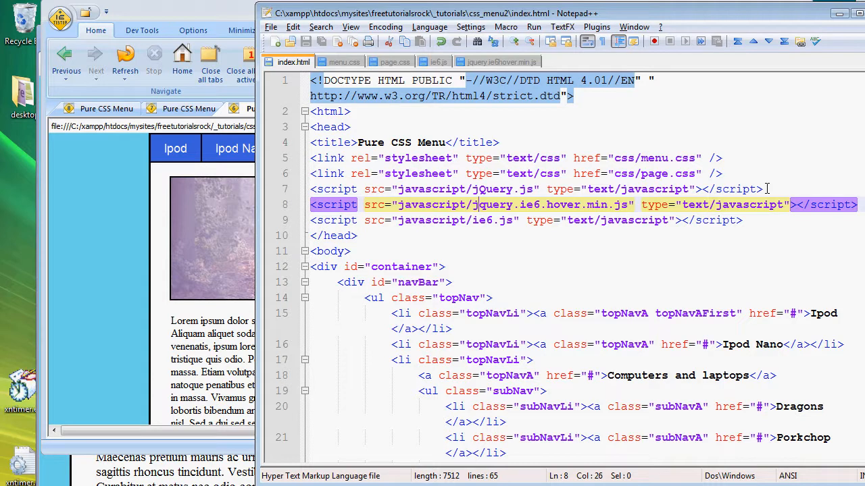
left_click(513, 205)
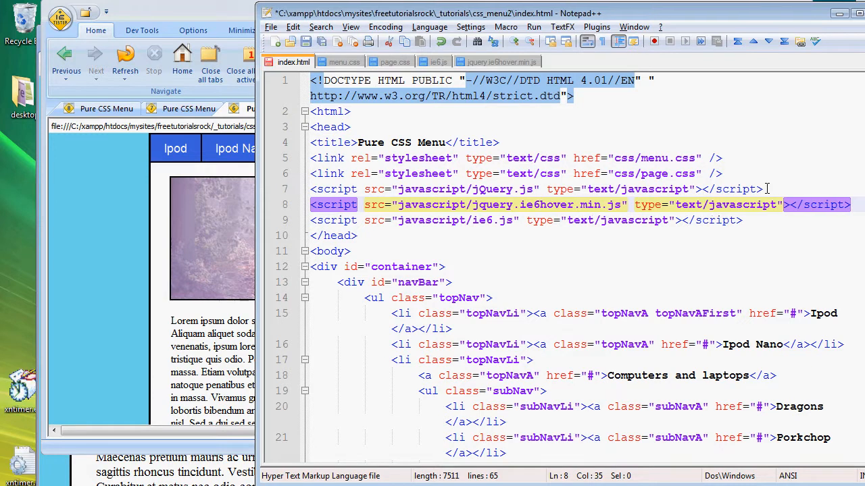
left_click(273, 108)
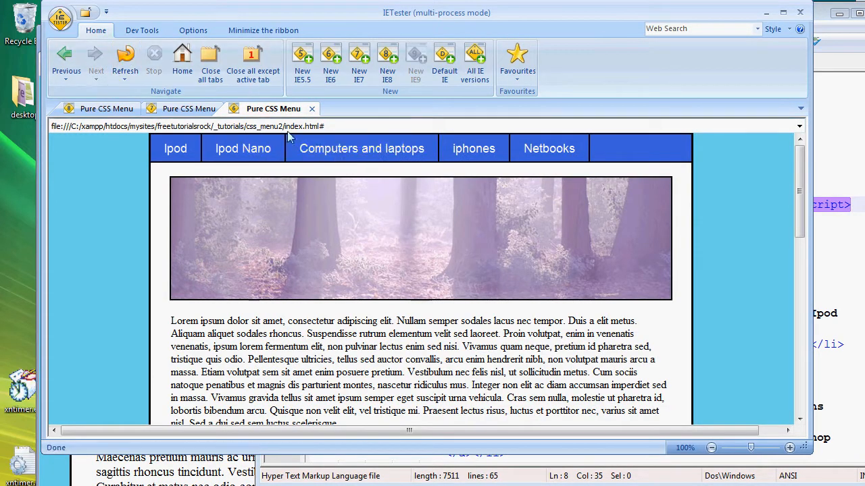
mouse_move(362, 148)
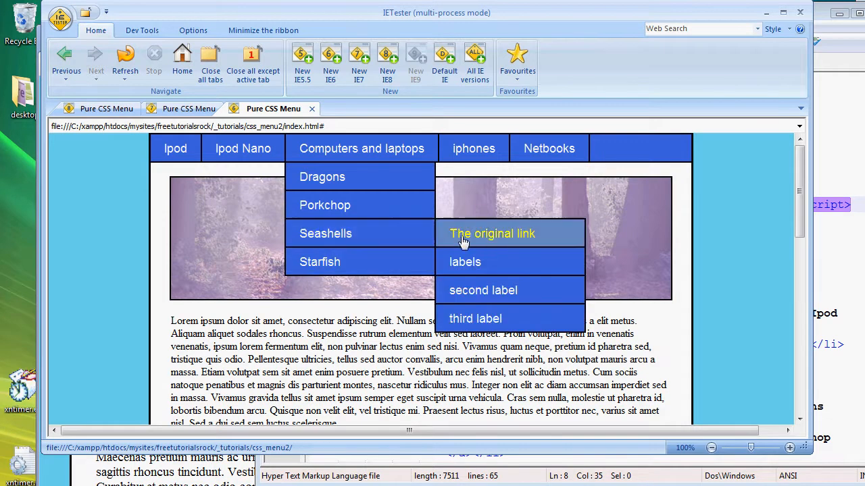
mouse_move(525, 290)
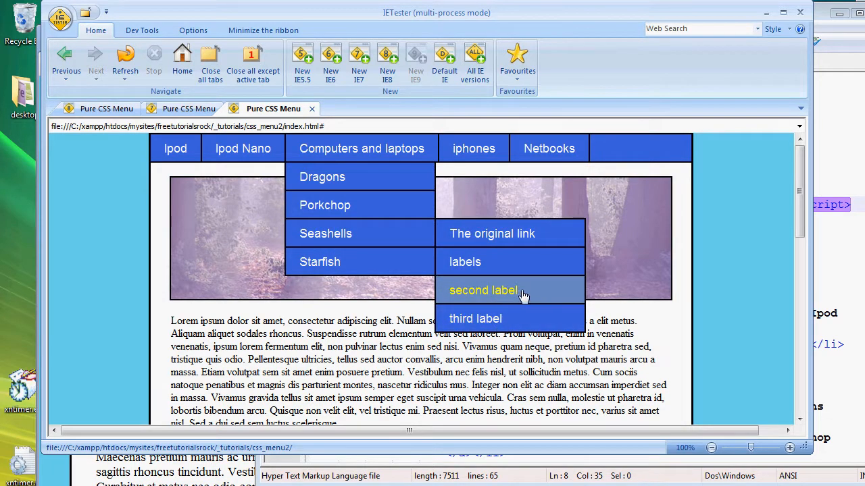
mouse_move(492, 232)
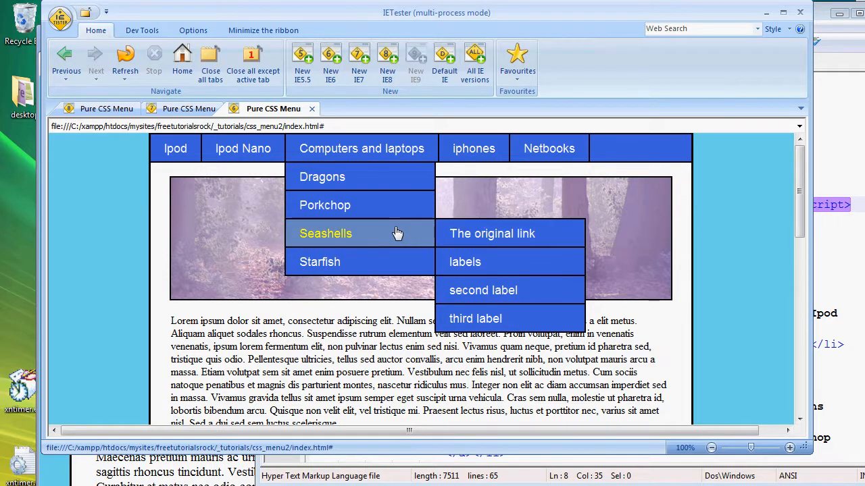
mouse_move(308, 233)
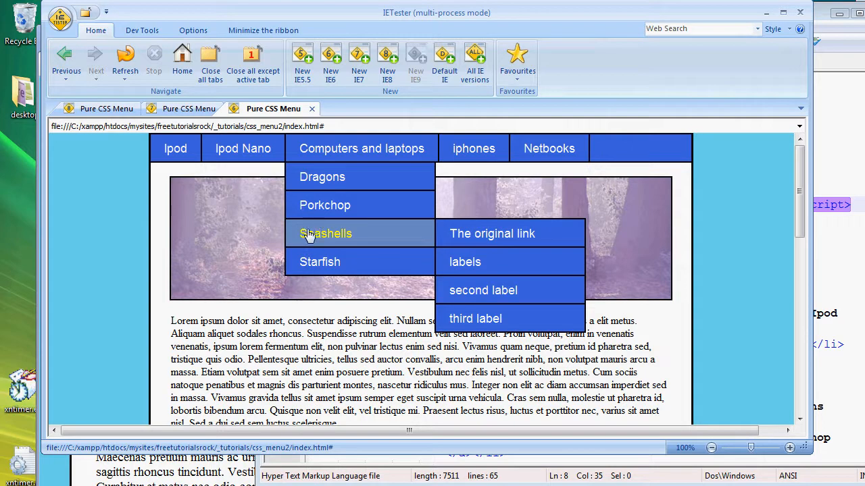
mouse_move(313, 235)
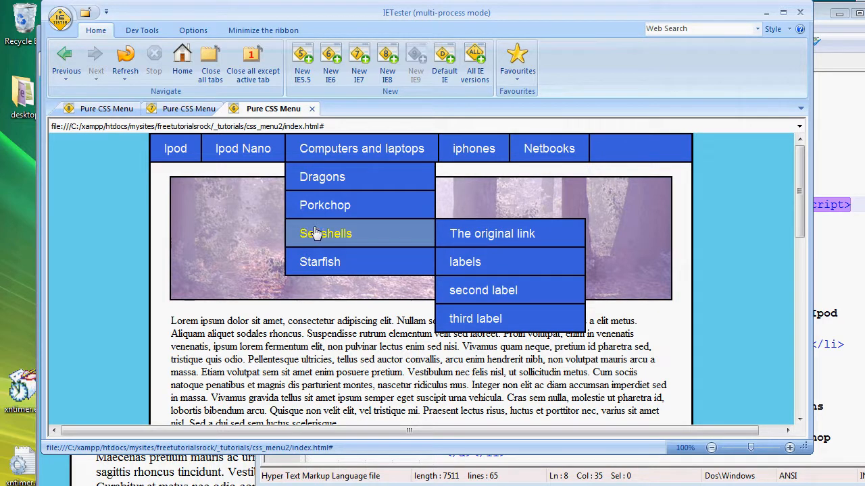
mouse_move(339, 234)
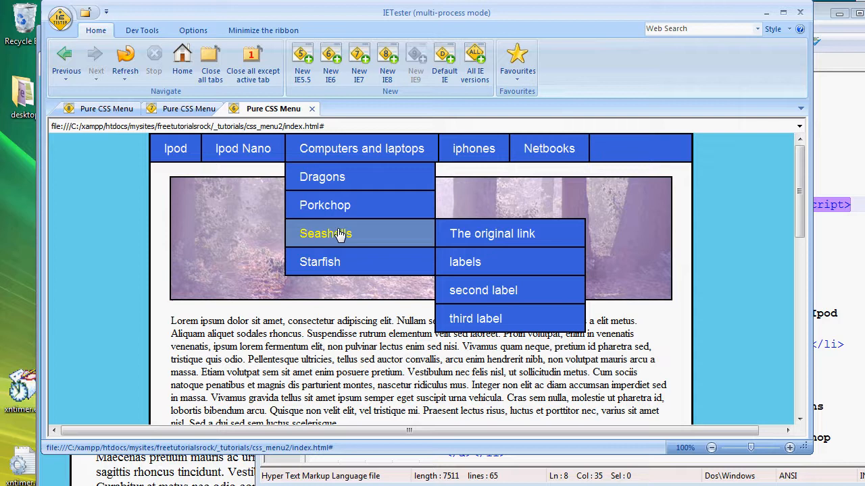
mouse_move(343, 238)
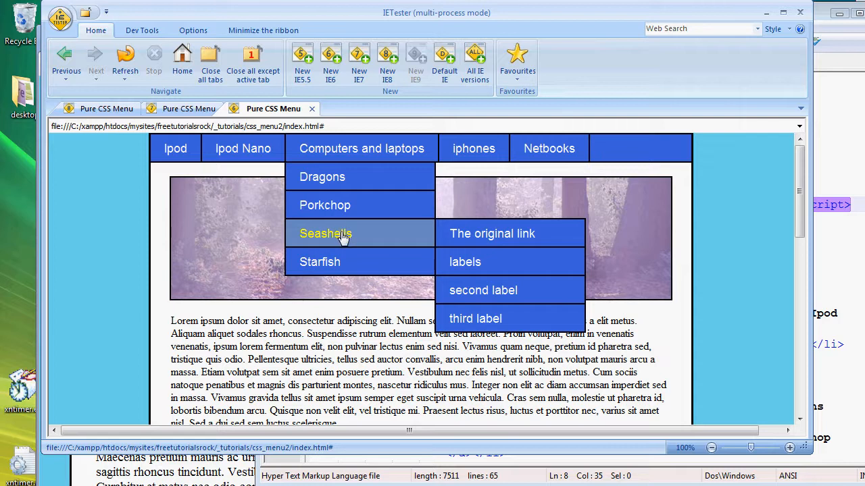